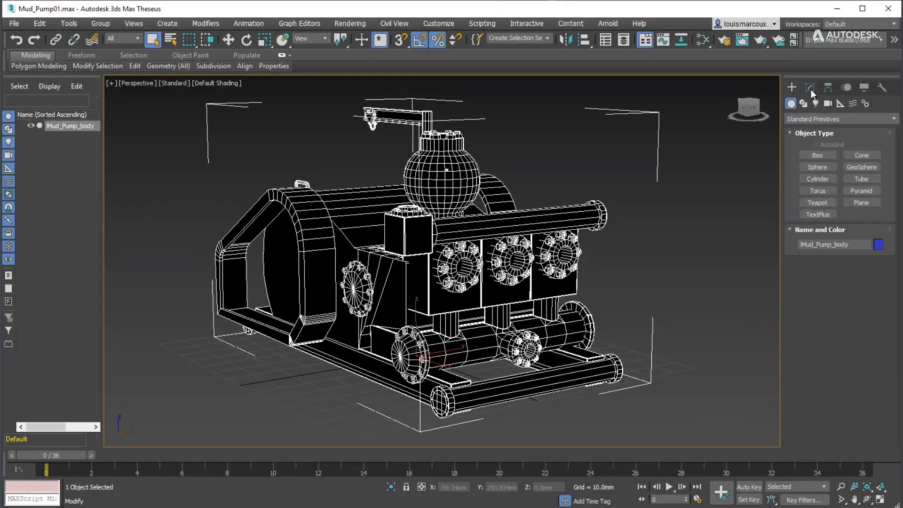
Check the pump body's modifier stack and UV layout, then deselect it.
left_click(809, 87)
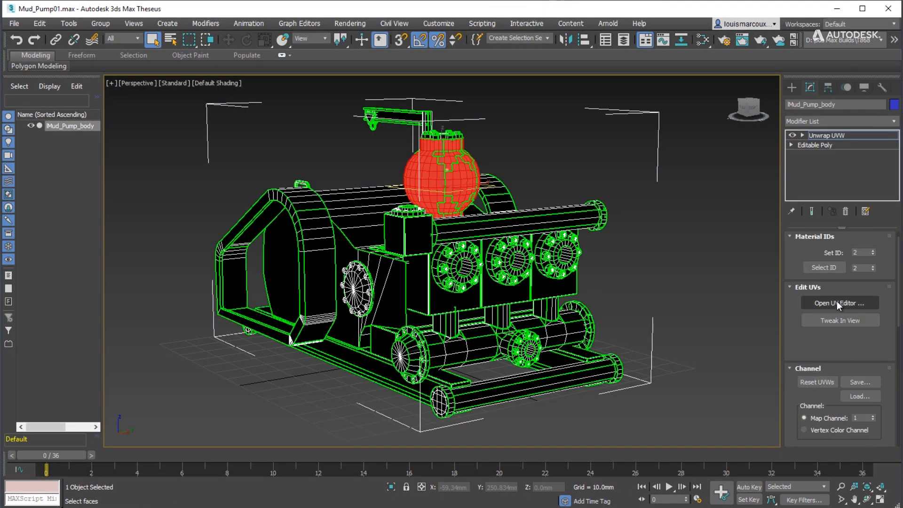
left_click(839, 303)
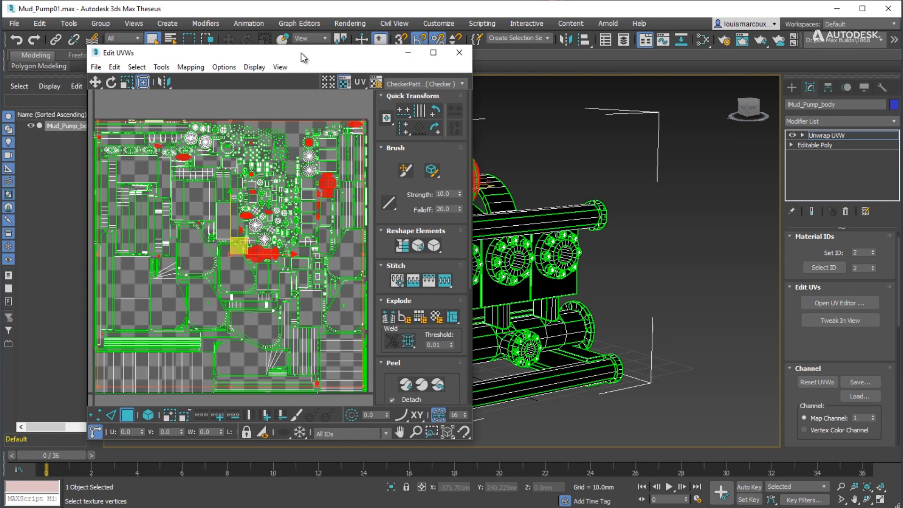
left_click(458, 52)
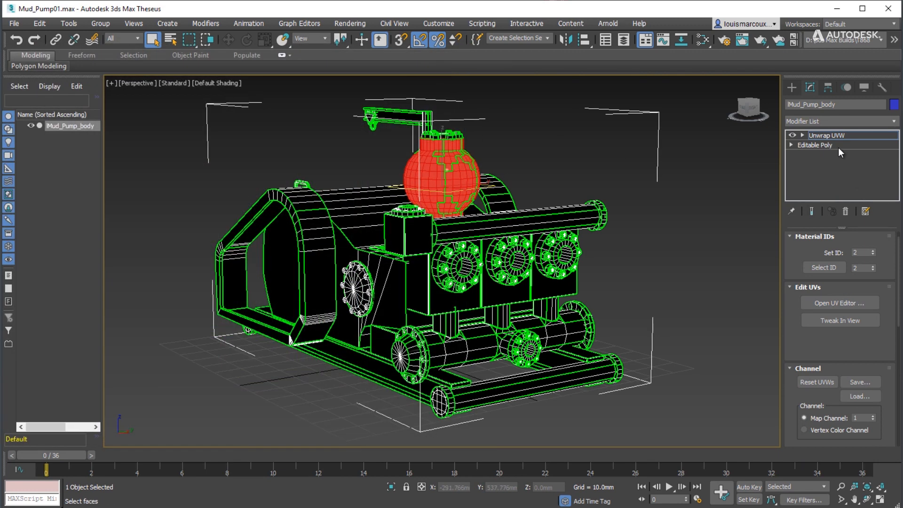
left_click(690, 220)
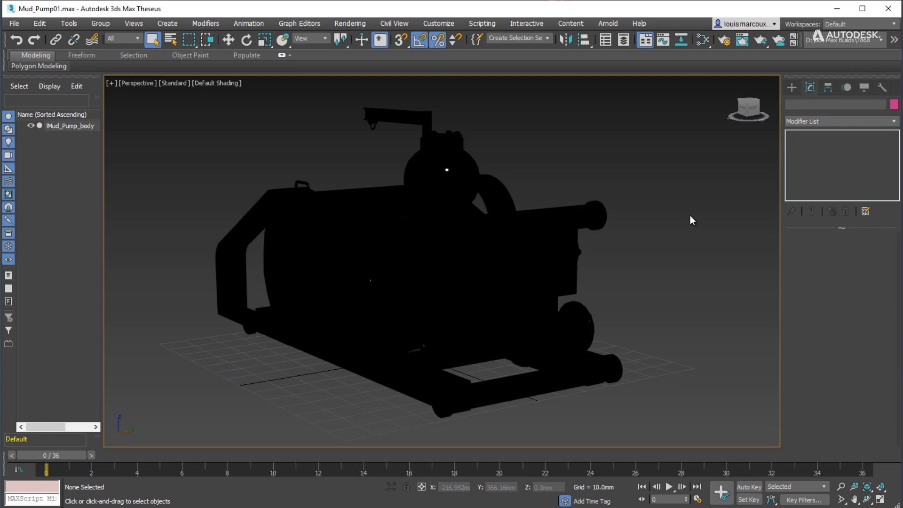
Review the pump's Multi/Sub-Object material network in the Slate Material Editor.
left_click(701, 39)
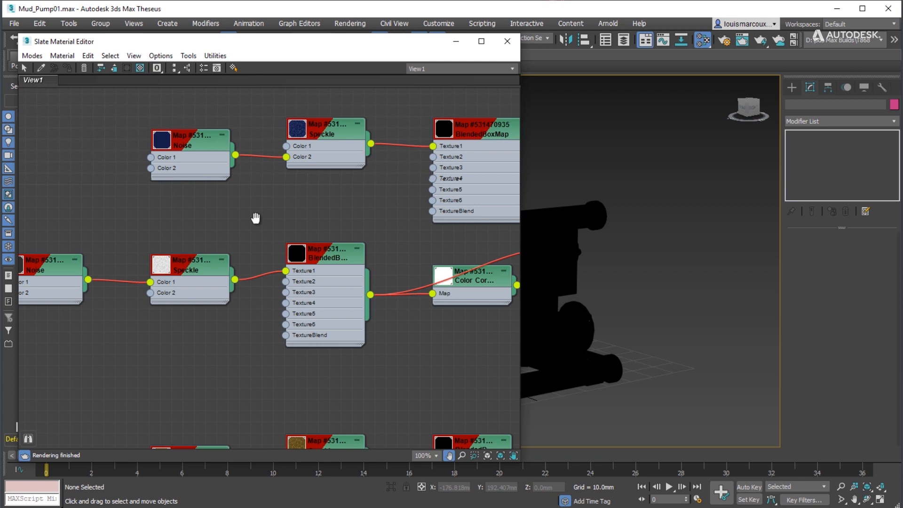
scroll("down", 3)
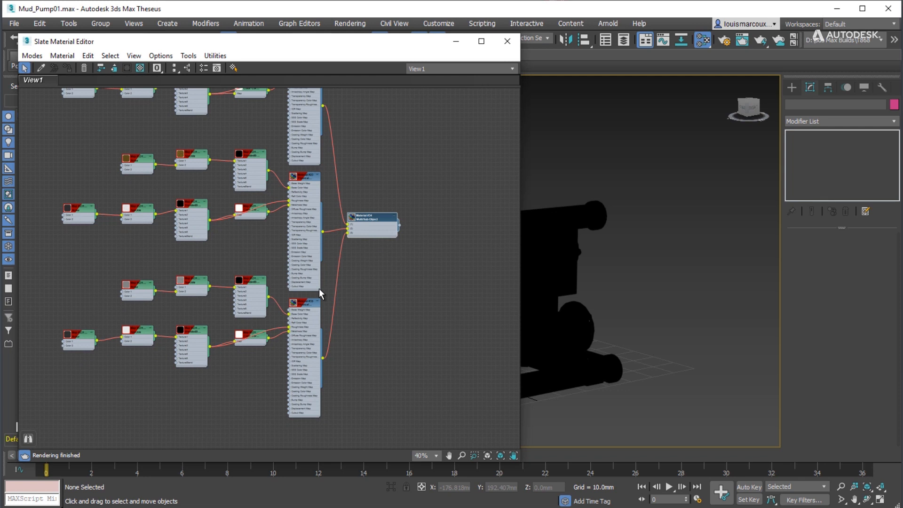
mouse_move(506, 42)
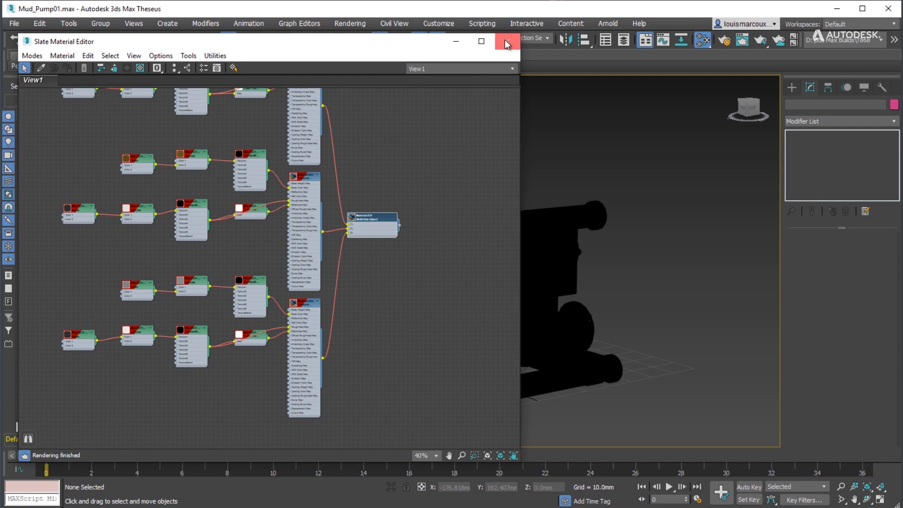
left_click(504, 41)
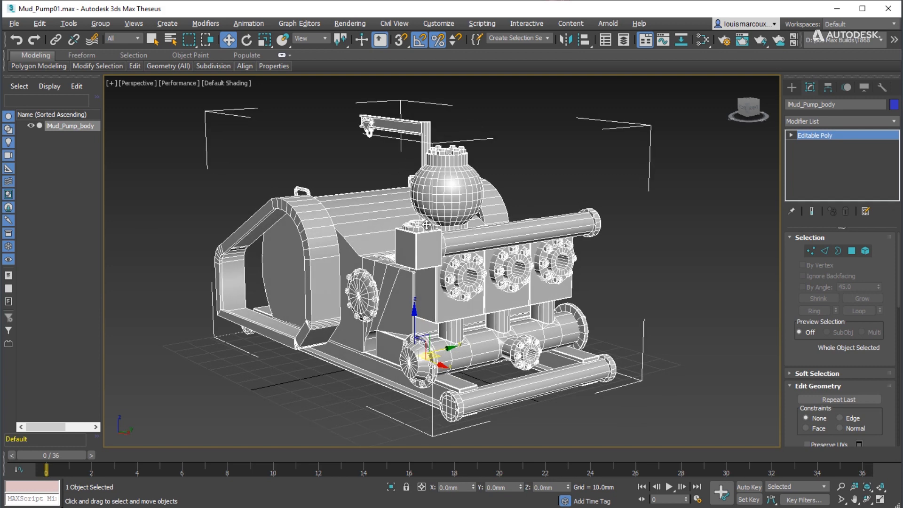
In Bake to Texture, add ambient occlusion, metalness, roughness and albedo maps at 2048.
left_click(350, 24)
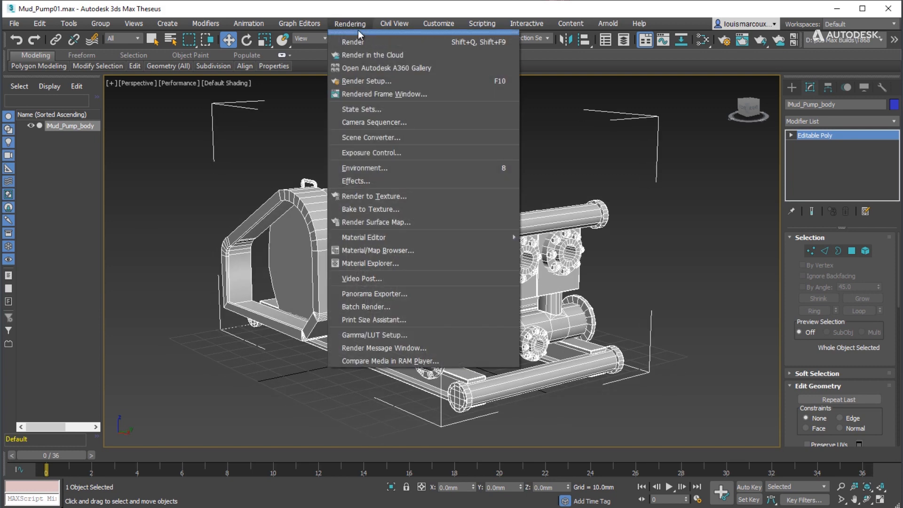
left_click(370, 208)
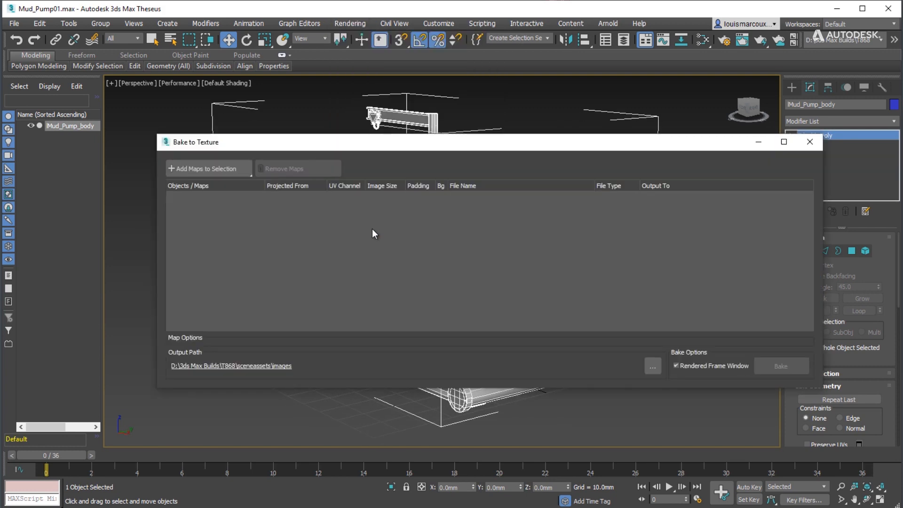
mouse_move(339, 257)
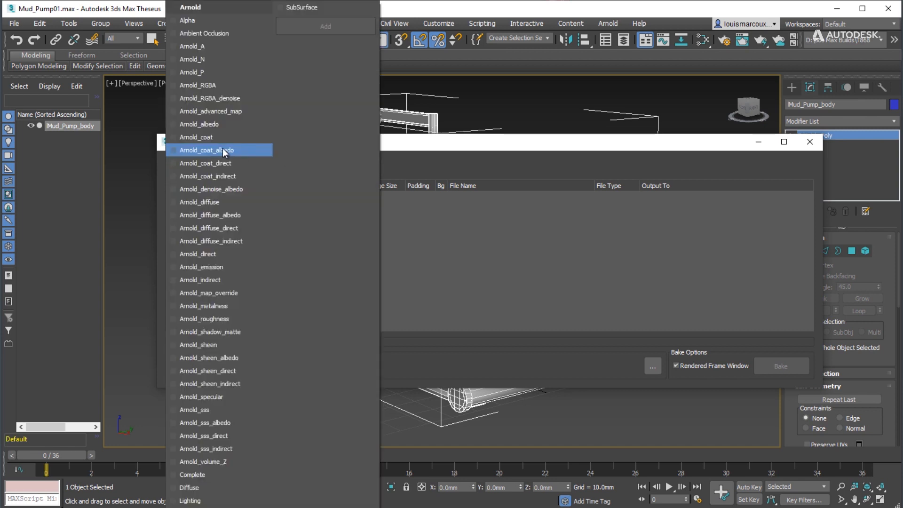
left_click(173, 123)
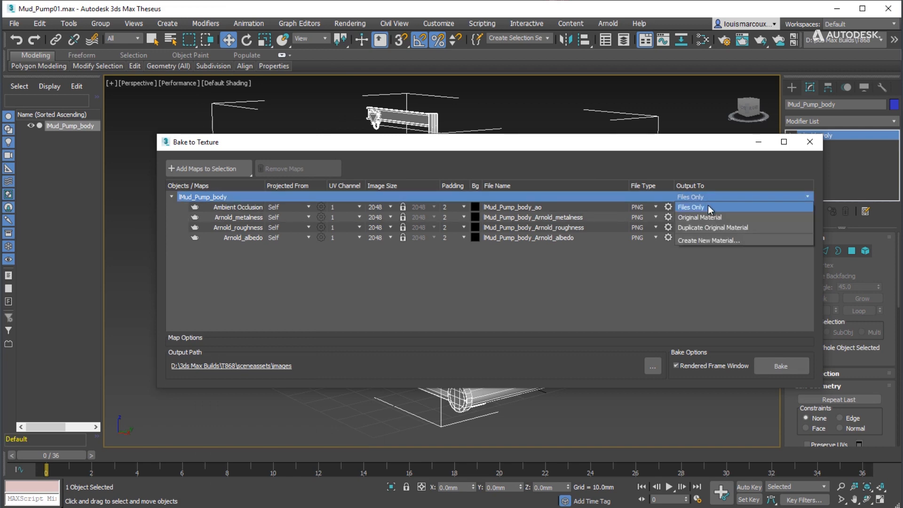
Route the four maps into a new PBRMetalRough material, output to D:\Temp, and bake.
left_click(711, 241)
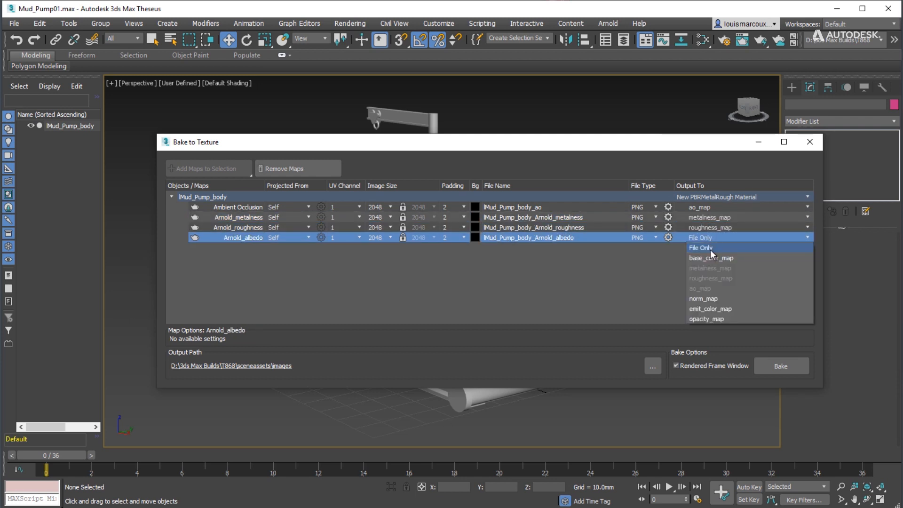
left_click(711, 257)
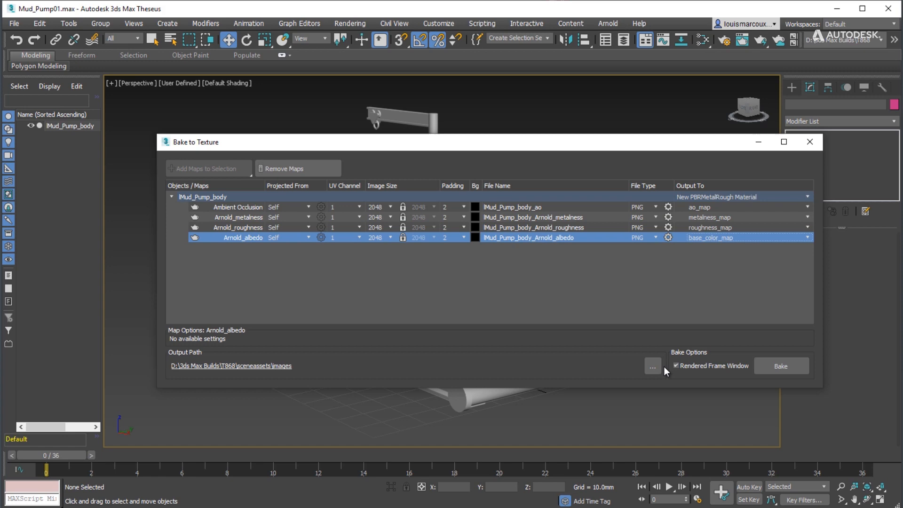
left_click(652, 366)
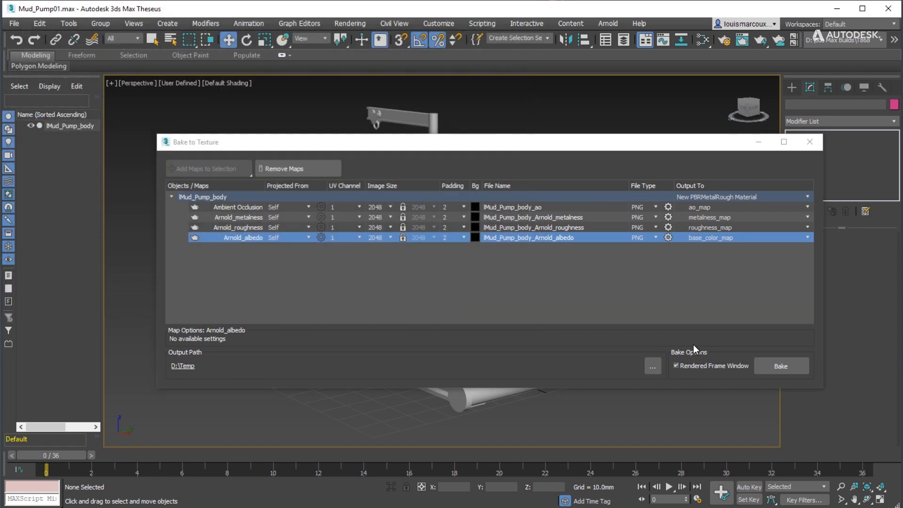
left_click(780, 366)
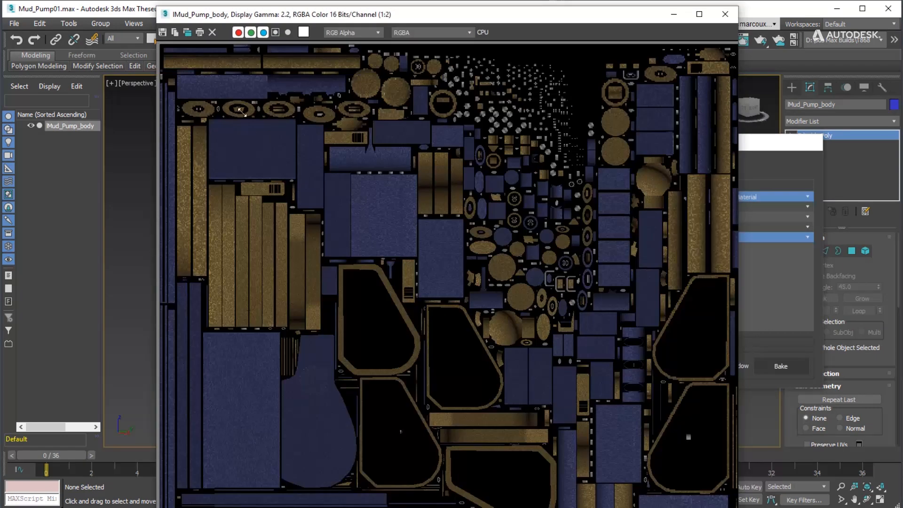
Finish baking and review the ambient occlusion, metalness, roughness and albedo results.
left_click(780, 366)
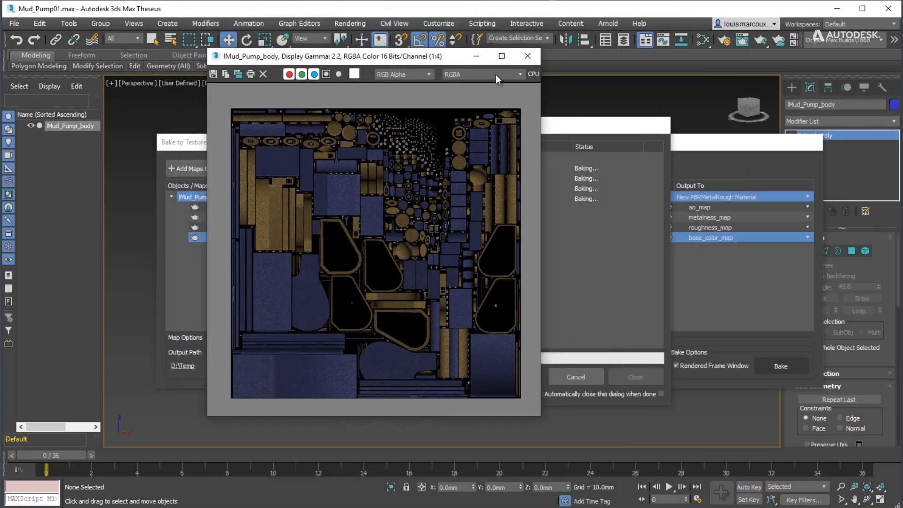
left_click(483, 74)
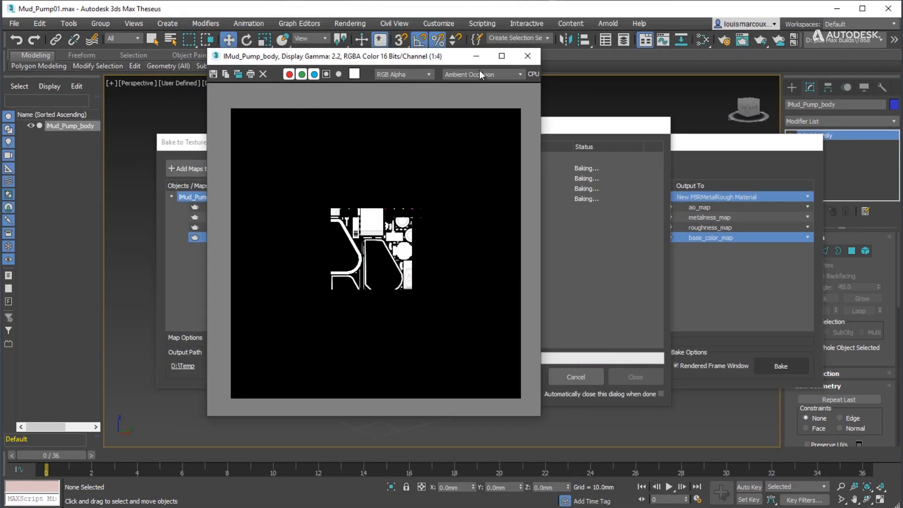
left_click(480, 74)
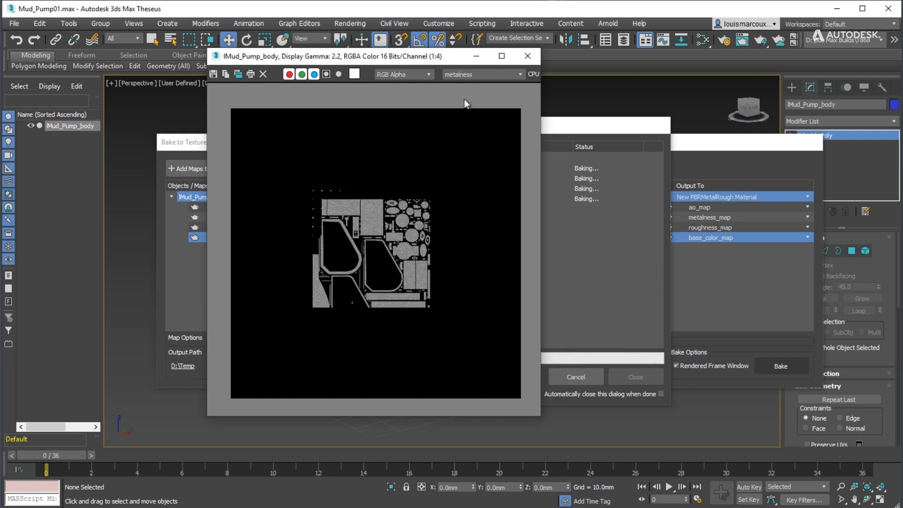
left_click(483, 74)
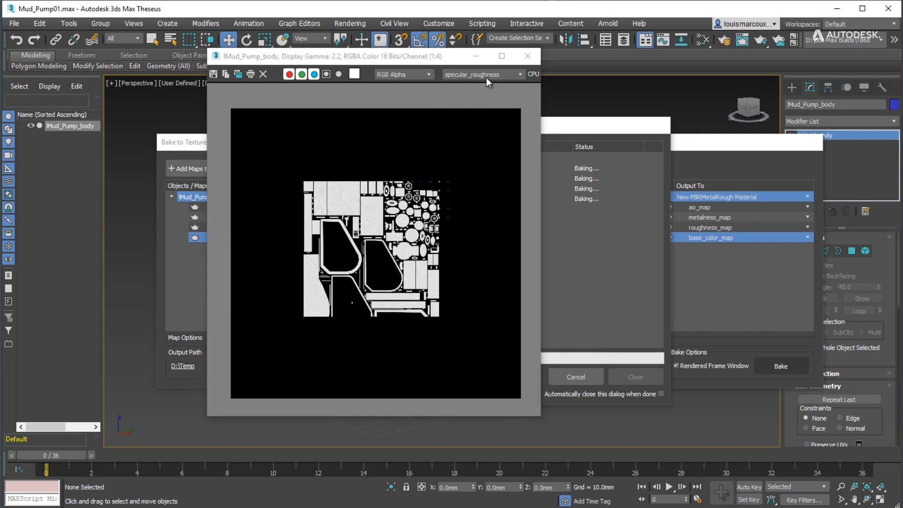
left_click(481, 74)
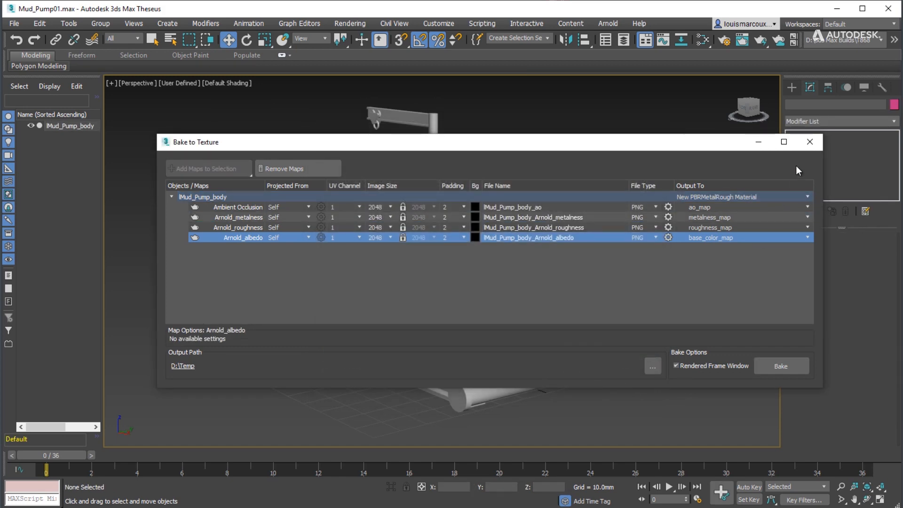
Close Bake to Texture and inspect the PBRMetalRough node's four bitmap inputs in Slate.
left_click(181, 83)
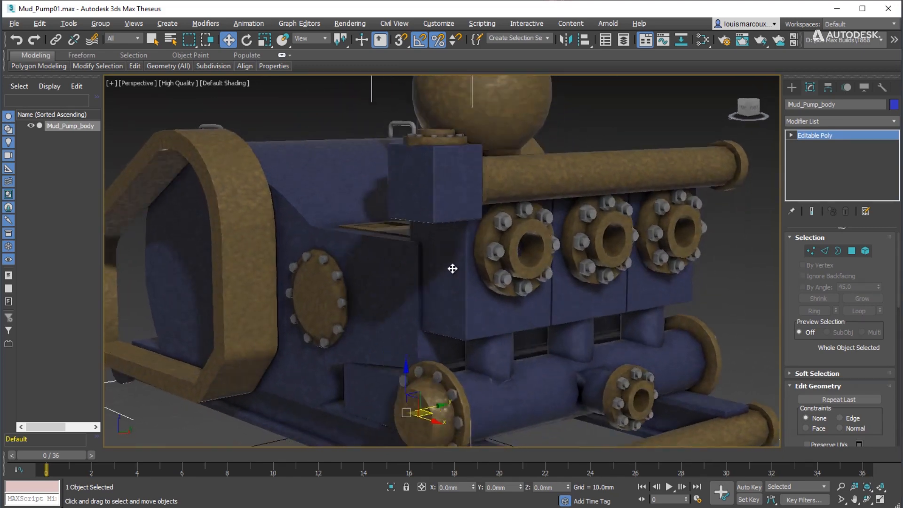
left_click(701, 39)
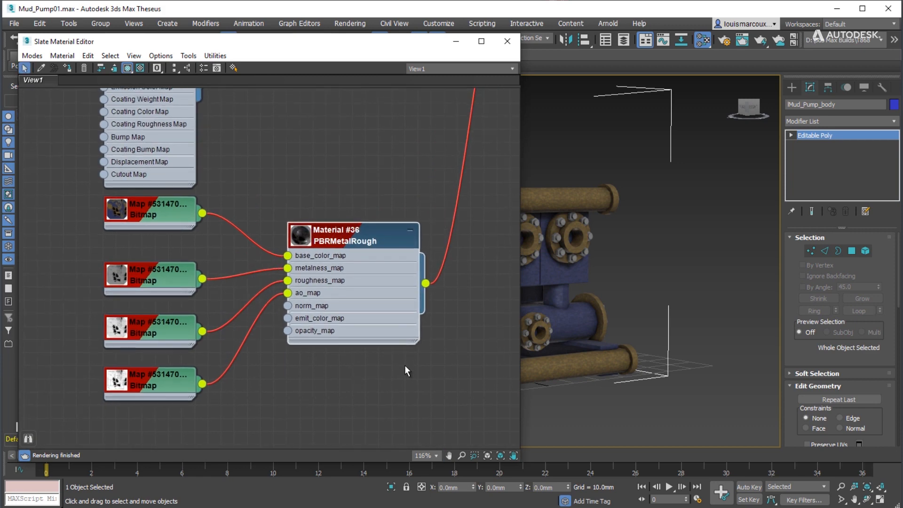
left_click(506, 41)
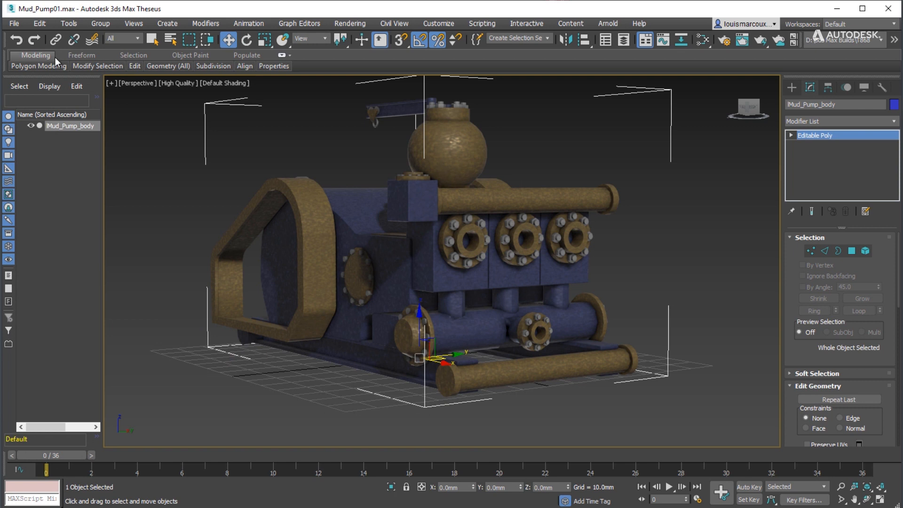
Export the scene as Pump.fbx to D:\Temp with Baked Materials shell export.
left_click(13, 23)
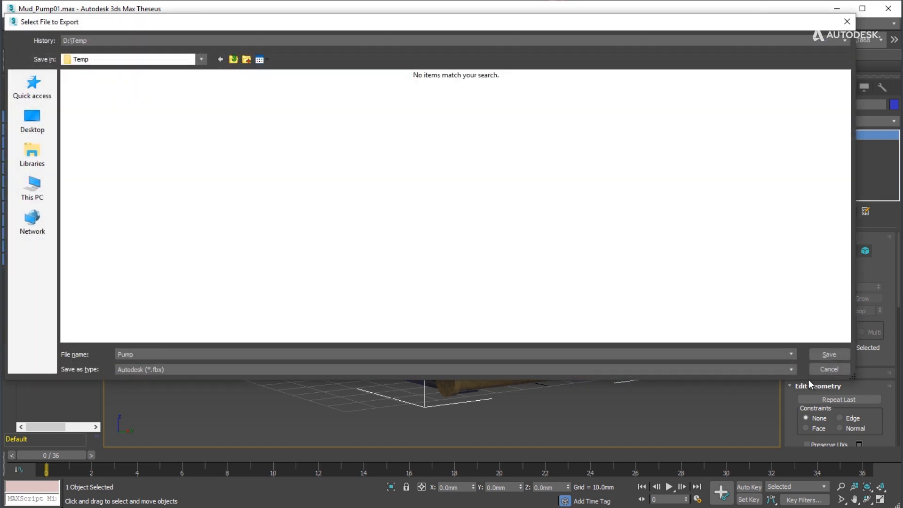
left_click(828, 354)
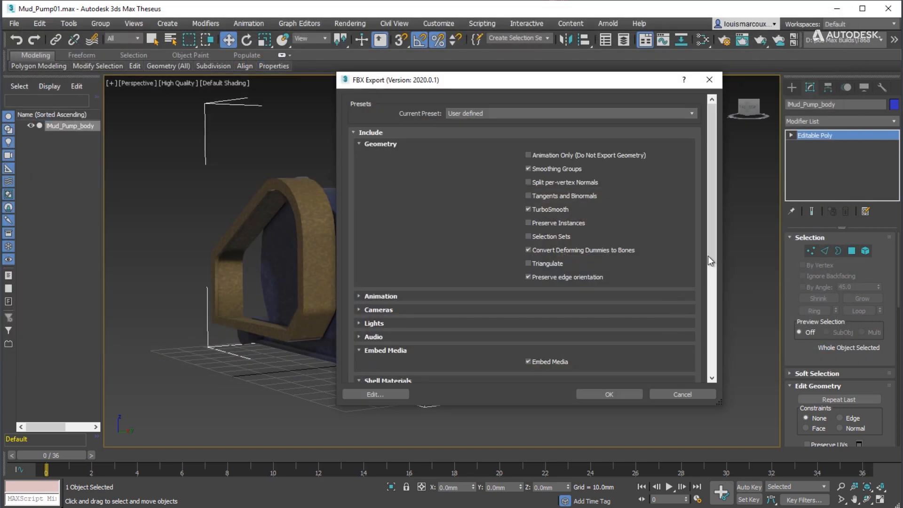
scroll("down", 3)
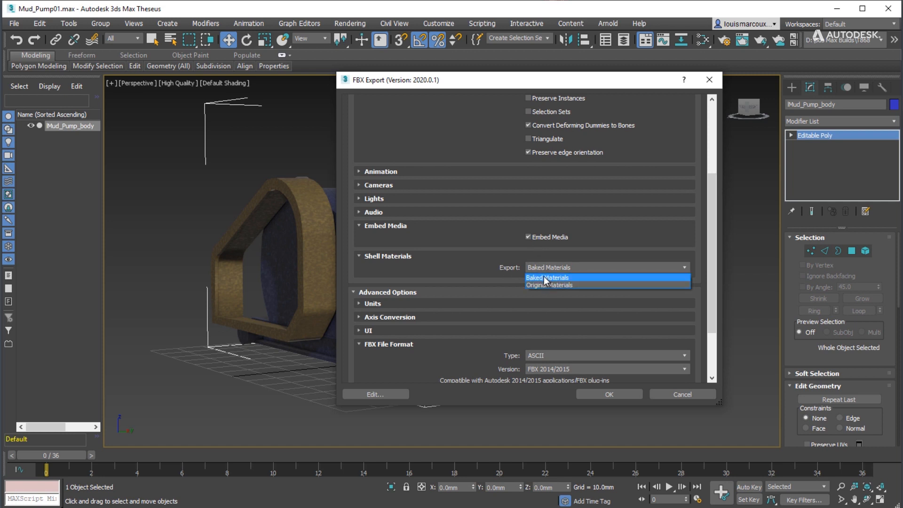
left_click(608, 394)
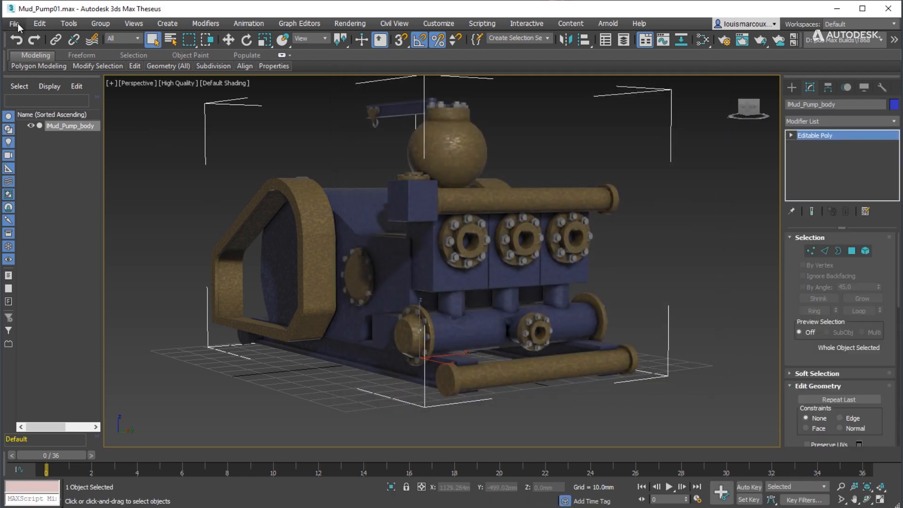
Reset to an empty scene without saving, import Pump.fbx, and orbit around it.
left_click(14, 23)
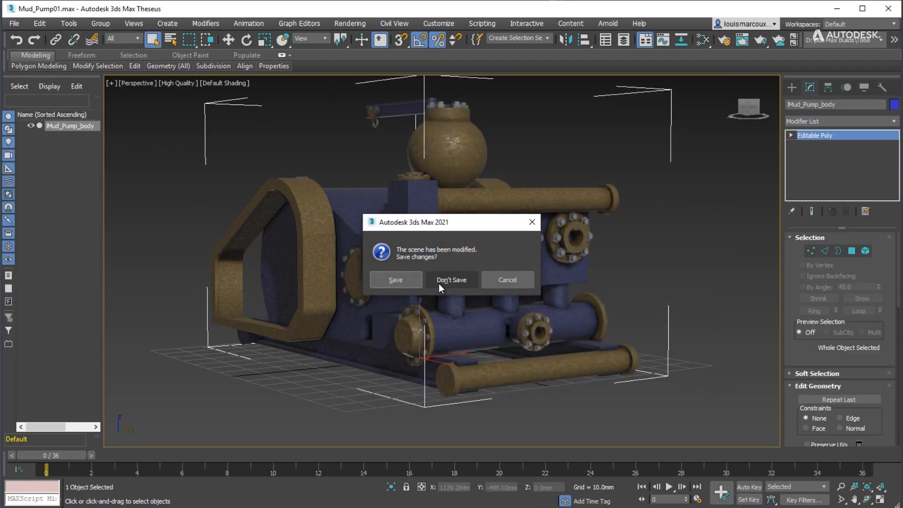
left_click(451, 280)
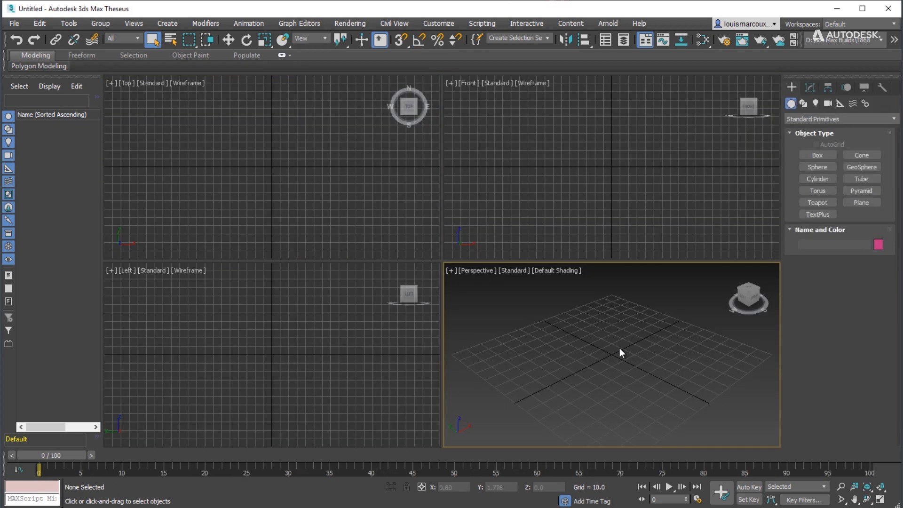
left_click(13, 23)
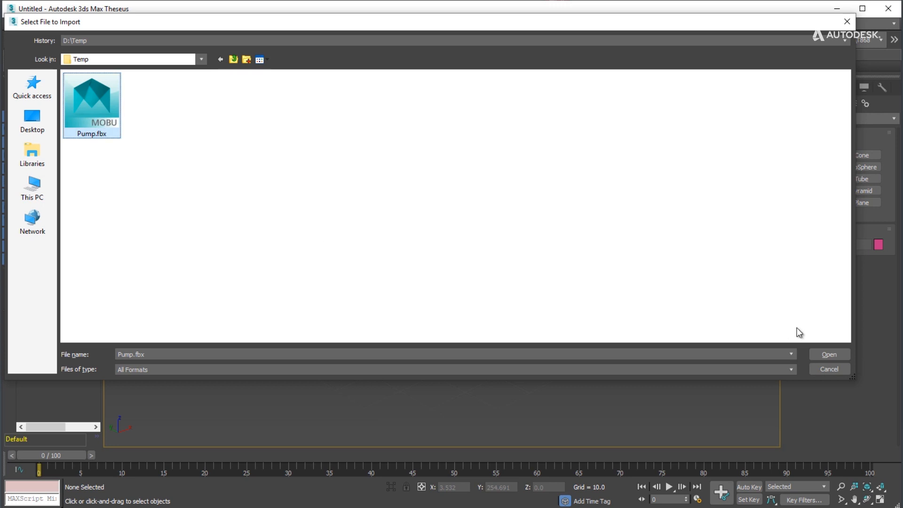
left_click(828, 354)
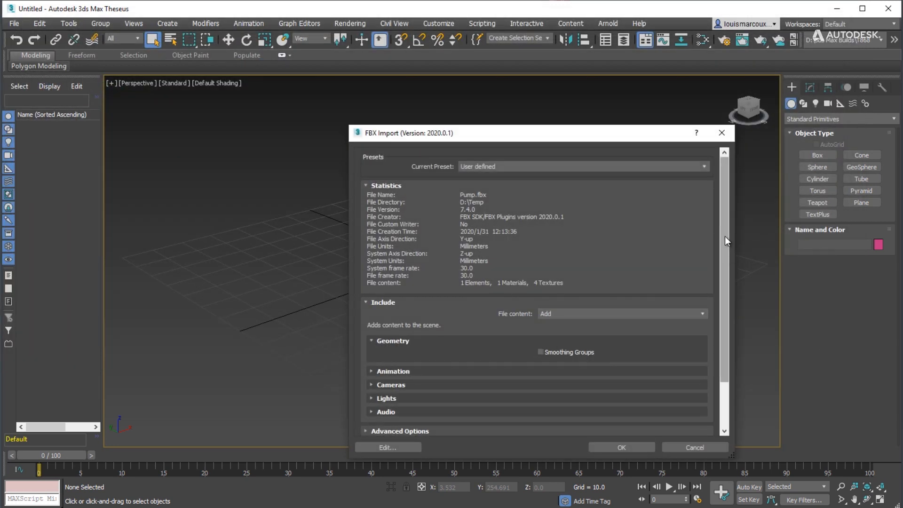
left_click(621, 448)
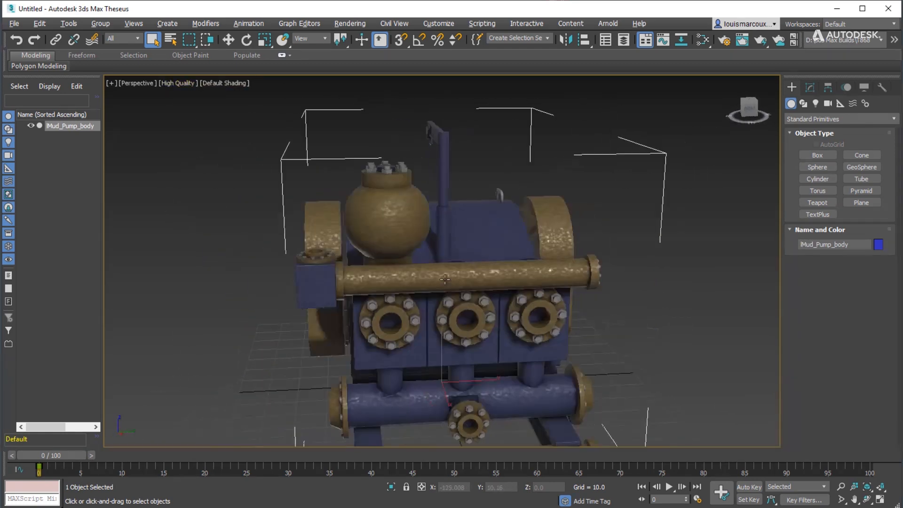
left_click_drag(444, 279, 426, 431)
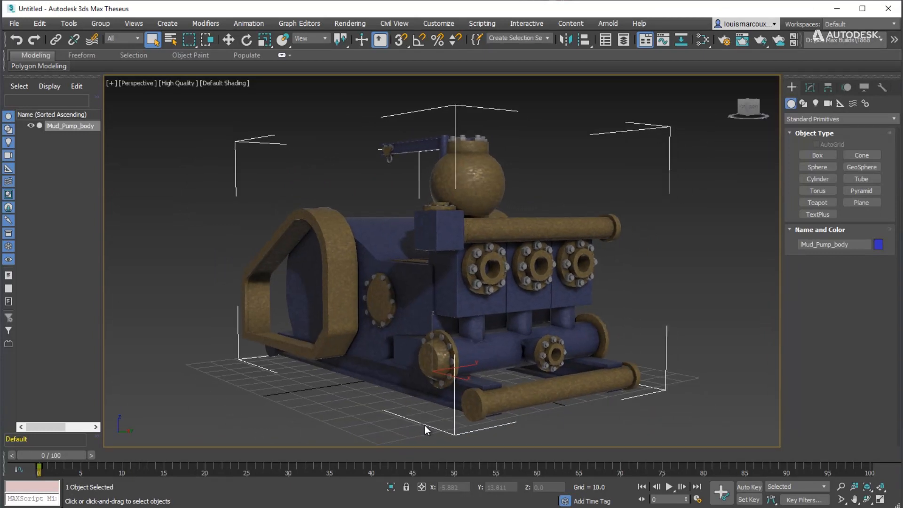